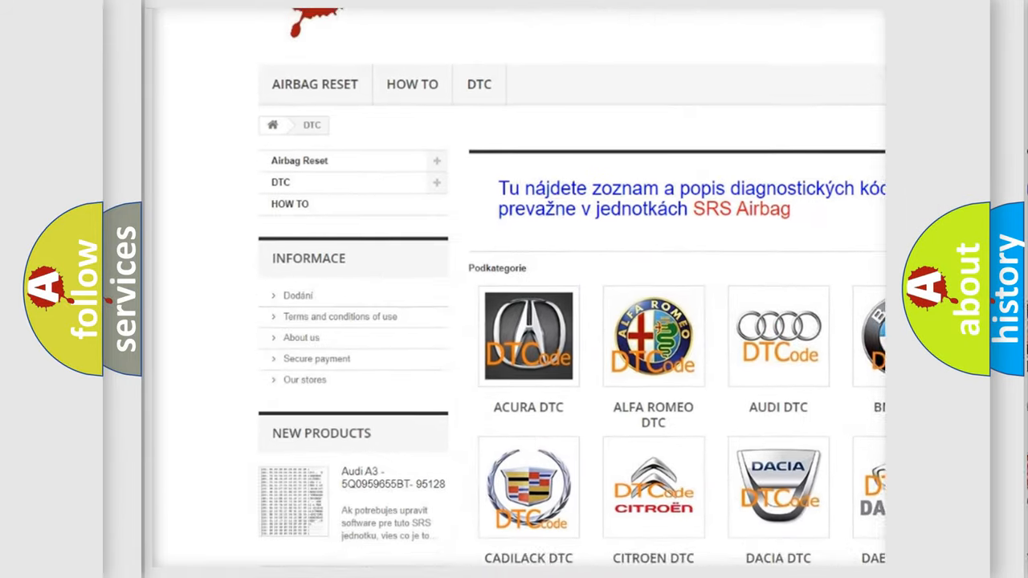
scroll("down", 3)
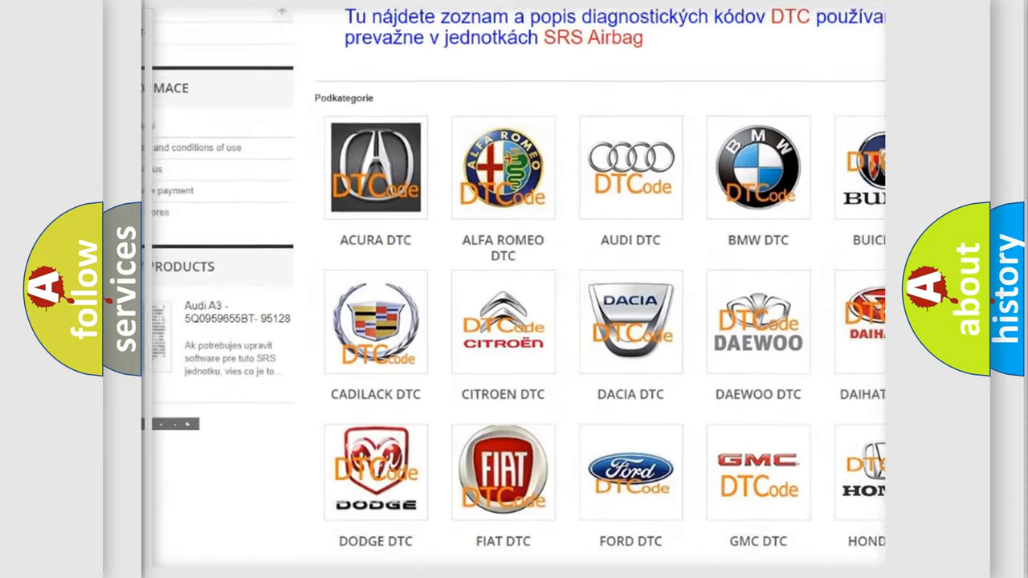
scroll("down", 3)
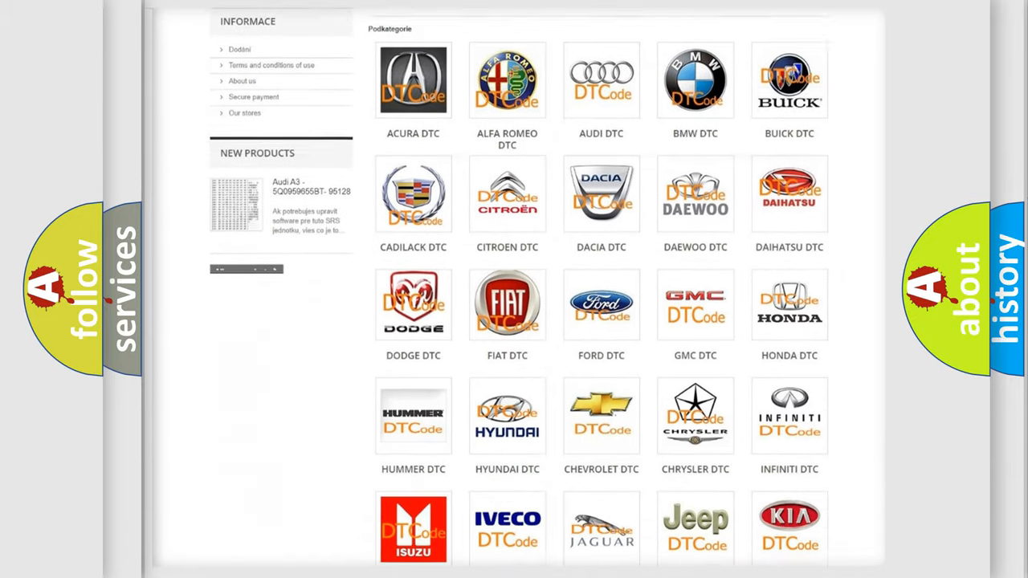
scroll("down", 3)
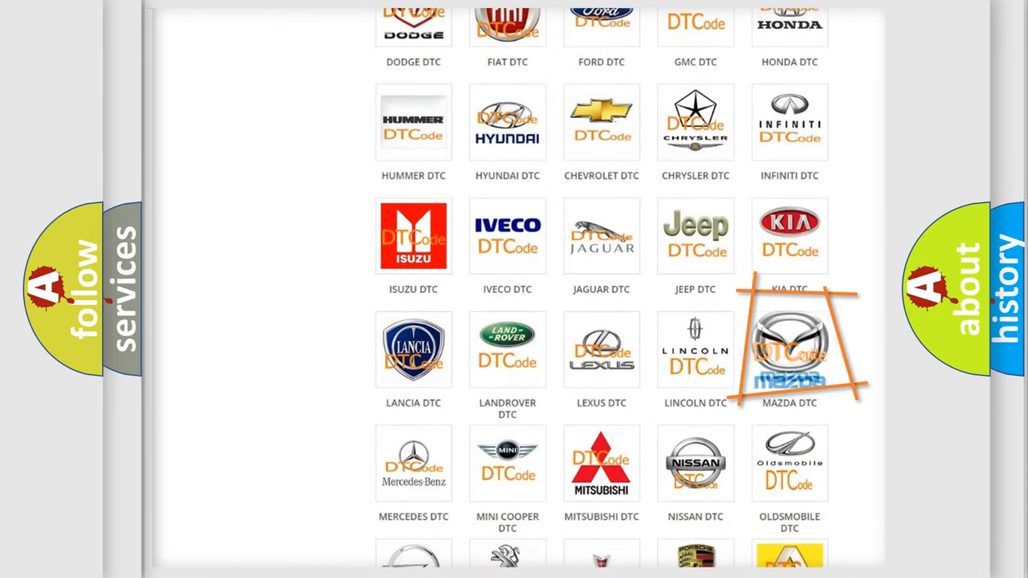